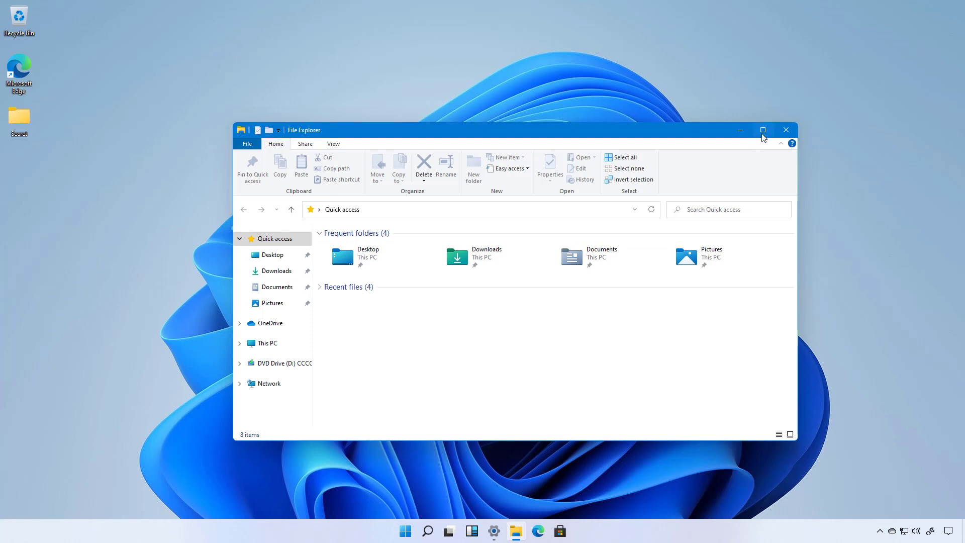
mouse_move(763, 129)
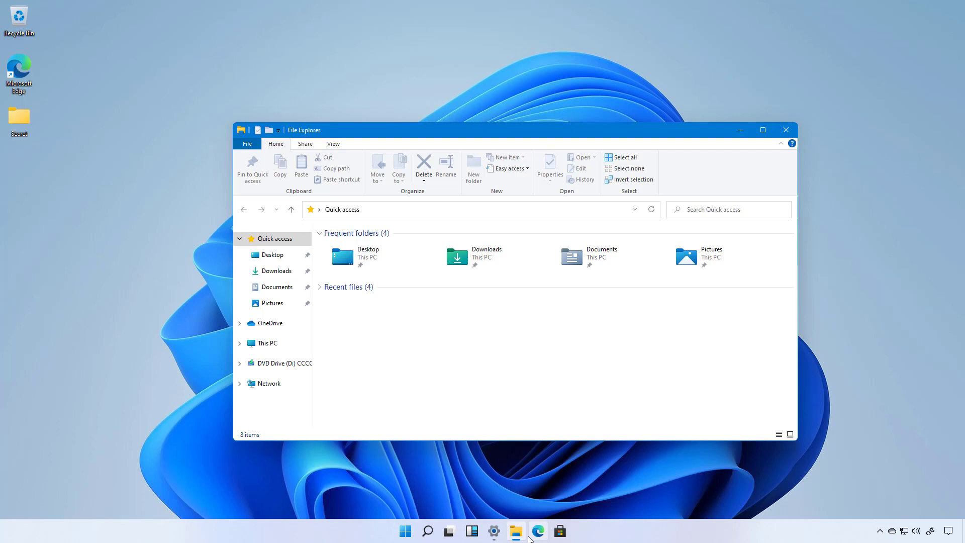
Snap a new Edge window to the left half with File Explorer filling the right half.
click(537, 531)
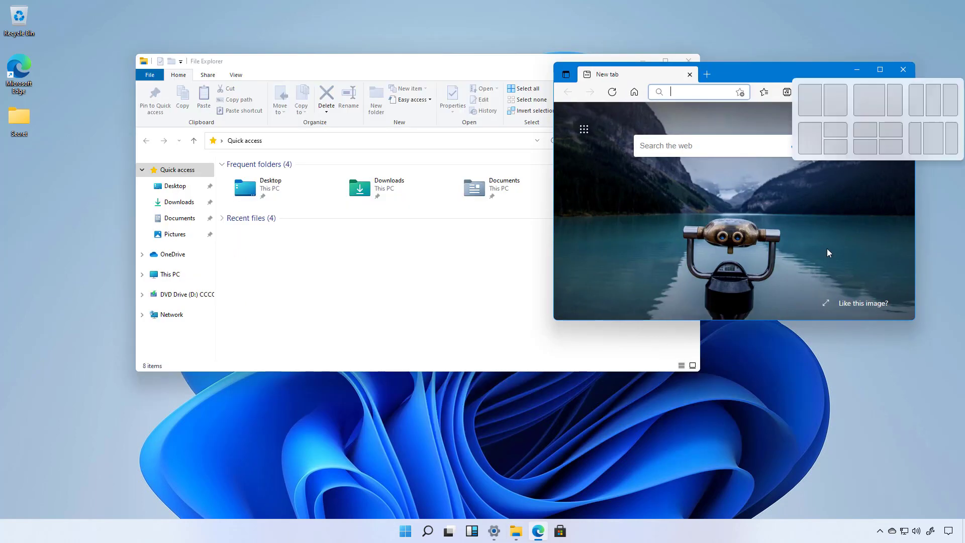
click(880, 69)
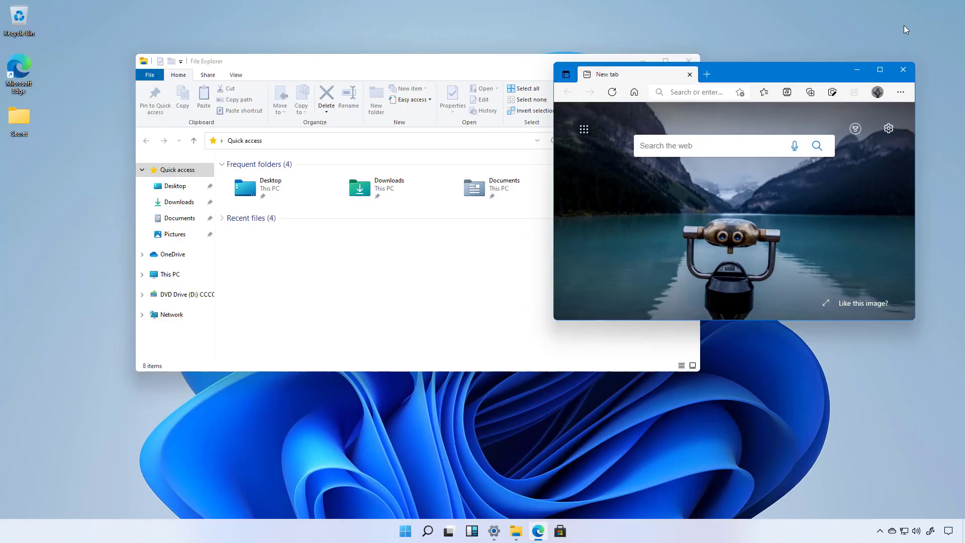
mouse_move(880, 69)
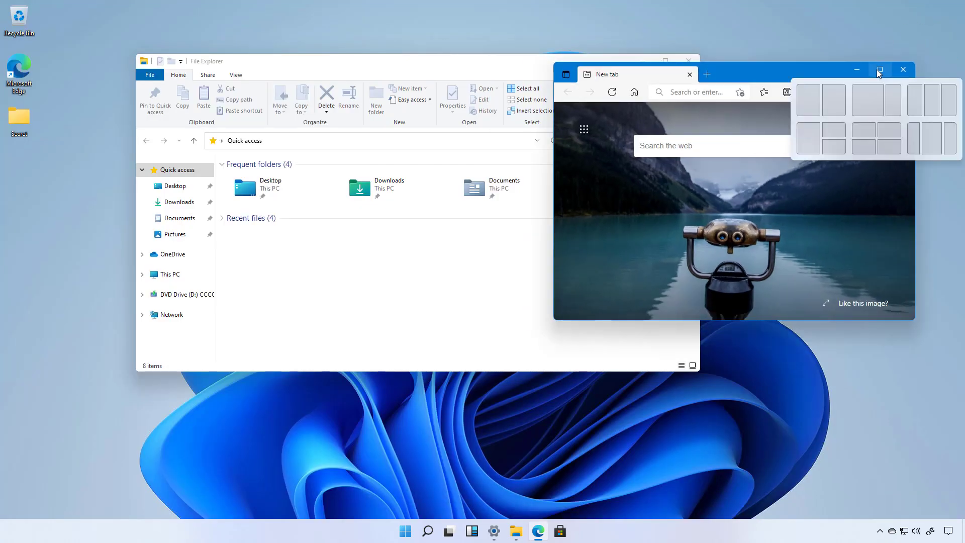
mouse_move(876, 99)
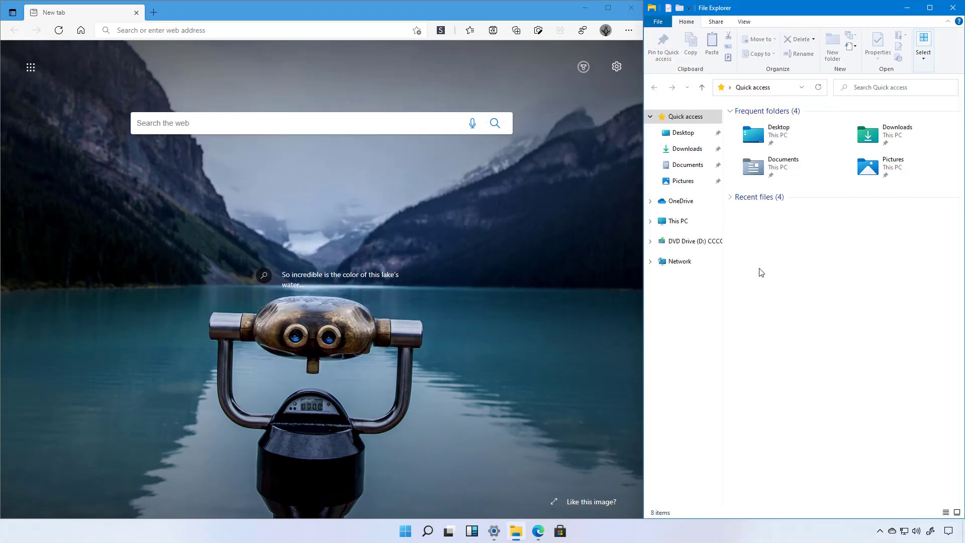
mouse_move(801, 257)
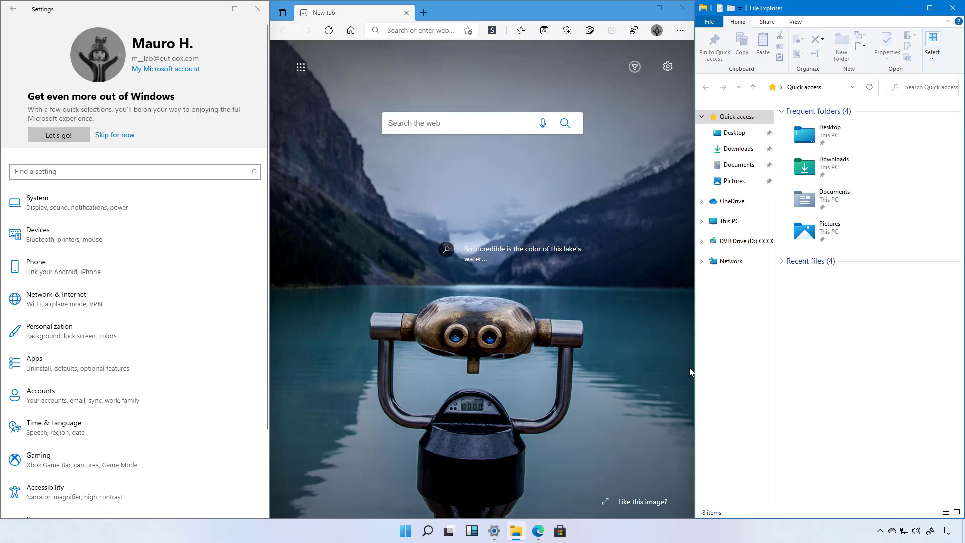
mouse_move(590, 427)
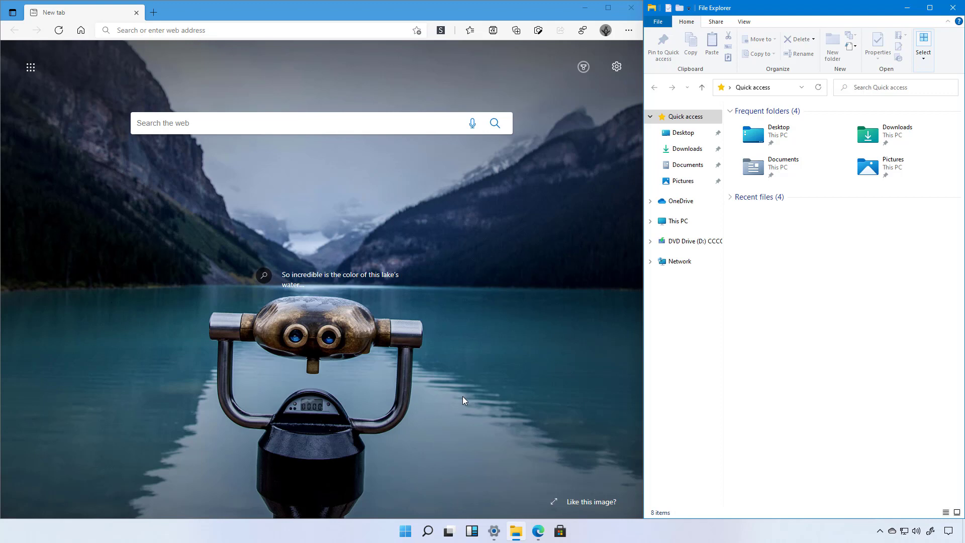
mouse_move(538, 531)
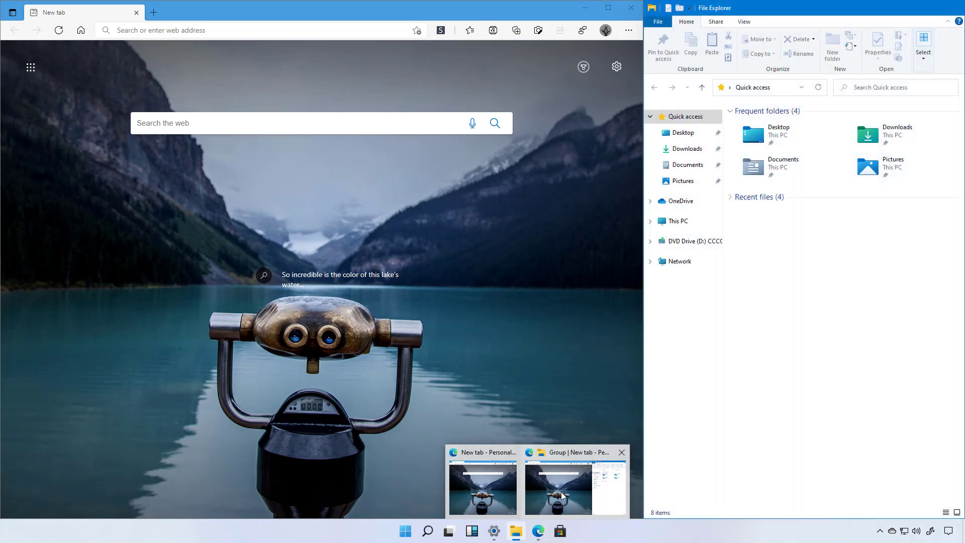
mouse_move(561, 500)
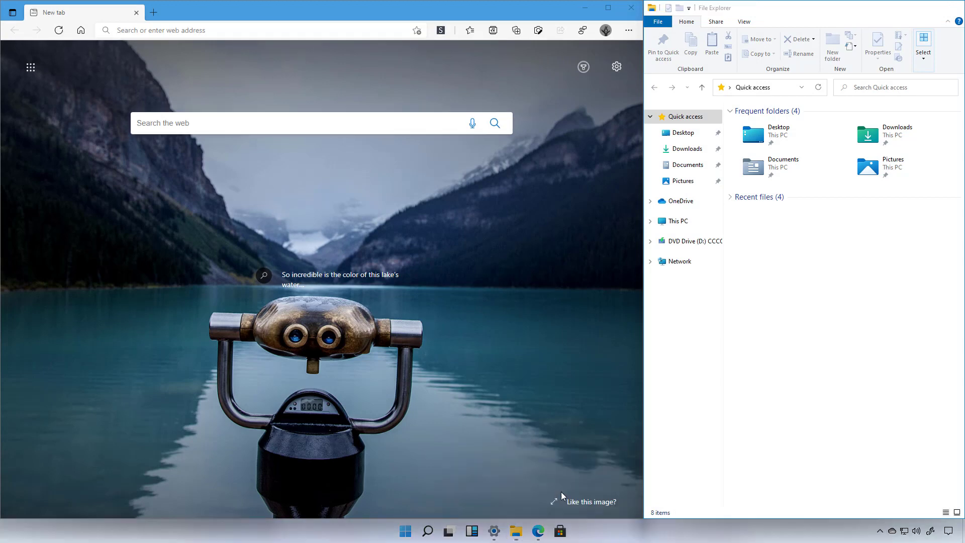
mouse_move(494, 531)
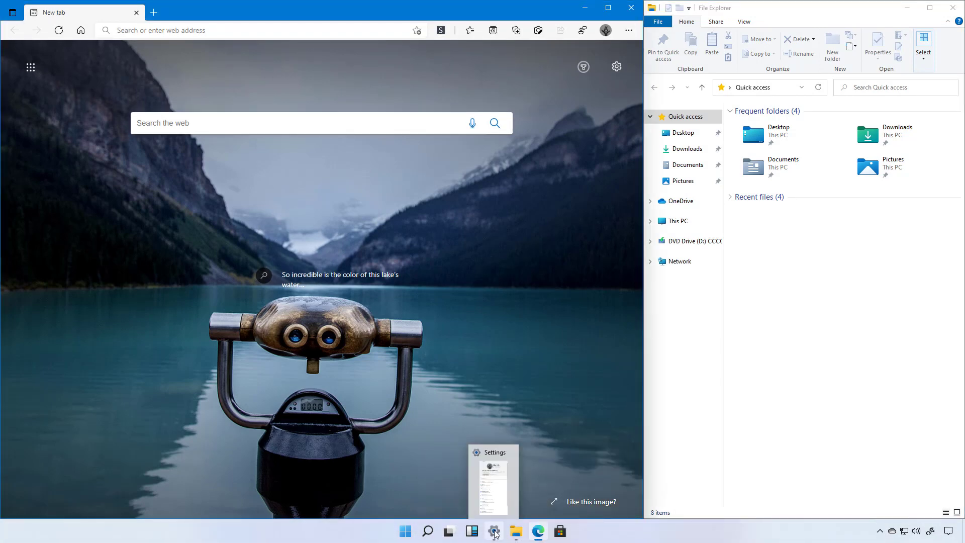
click(495, 531)
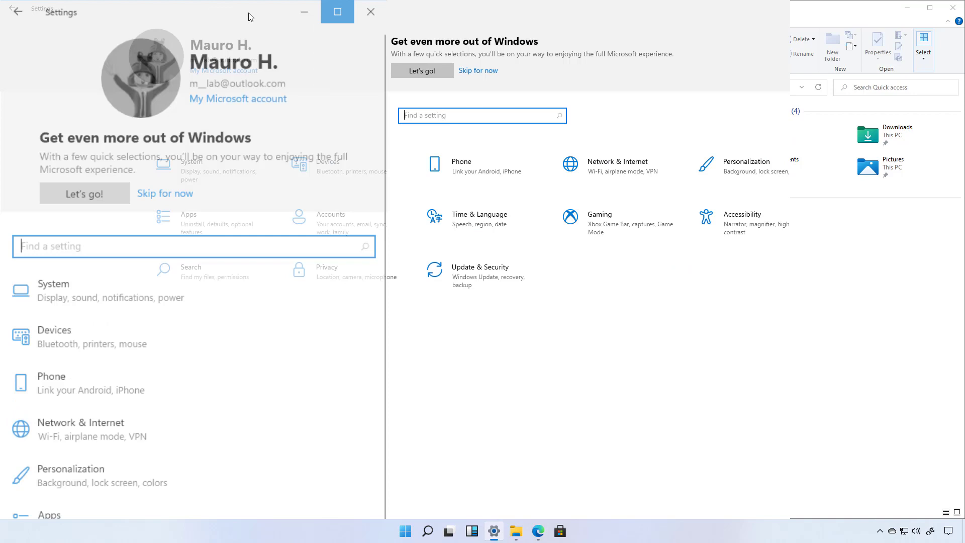
mouse_move(537, 531)
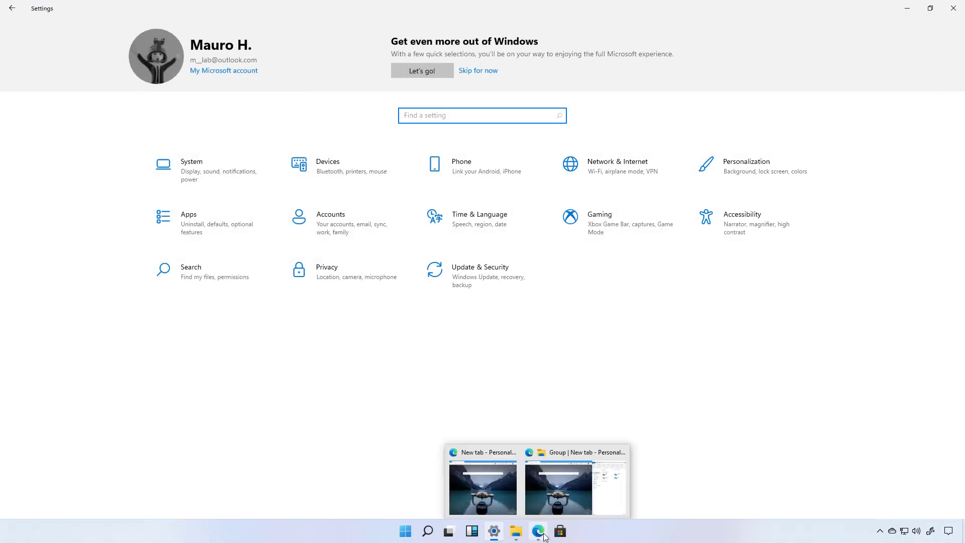
click(481, 486)
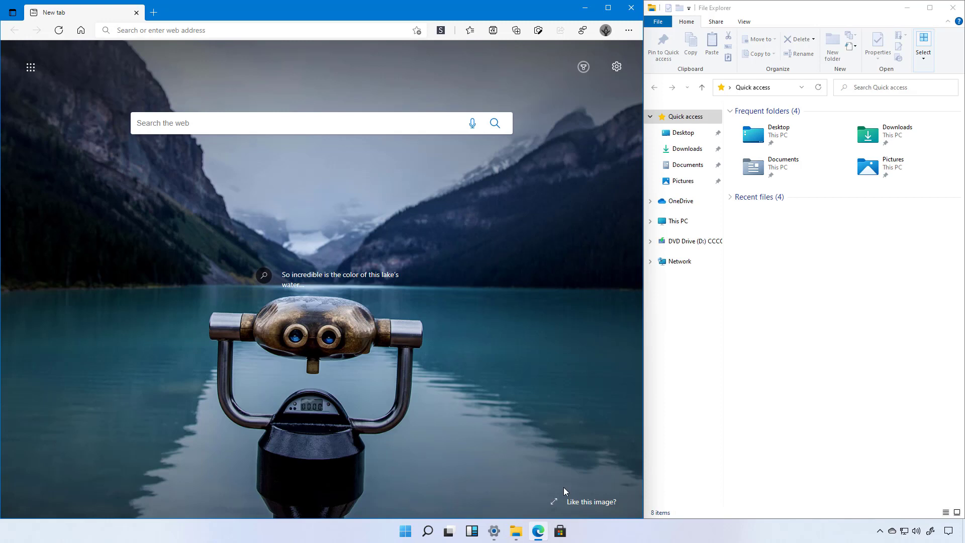
mouse_move(568, 436)
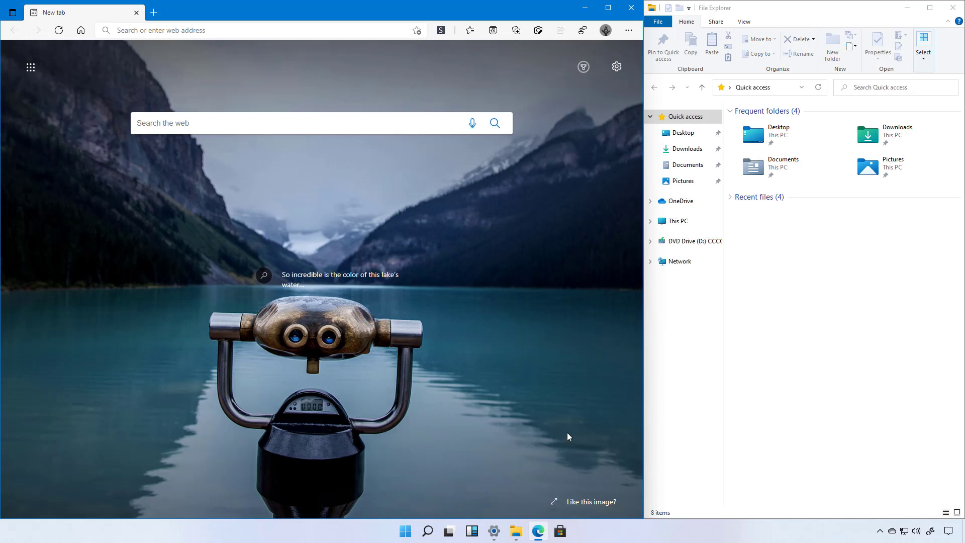
mouse_move(493, 531)
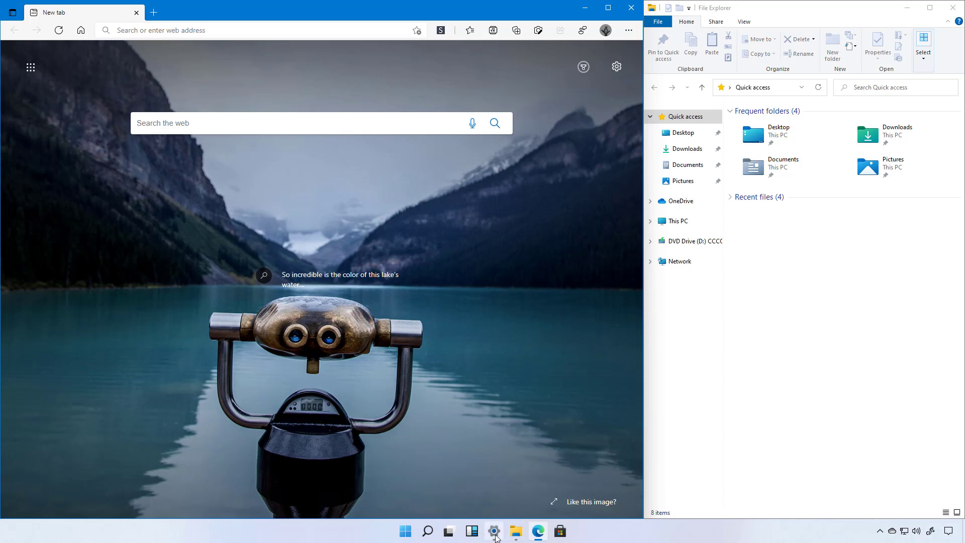
On the Multitasking page, uncheck 'Show snap layouts when I hover over a window's maximize button'.
click(493, 531)
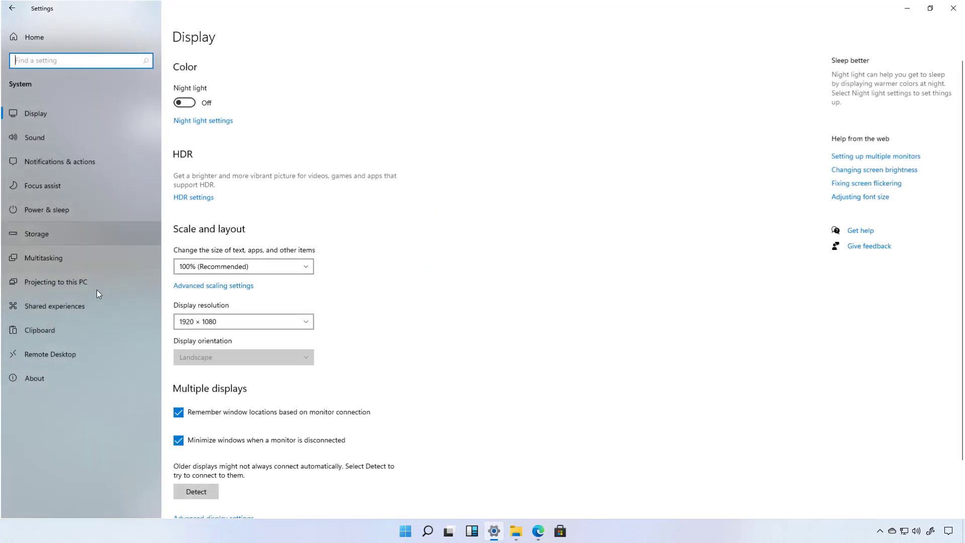
click(43, 257)
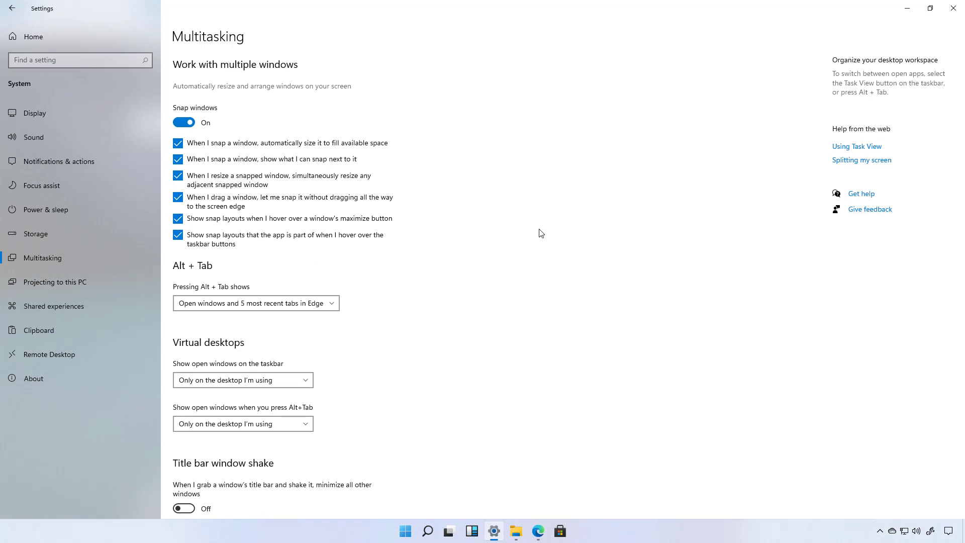
click(178, 218)
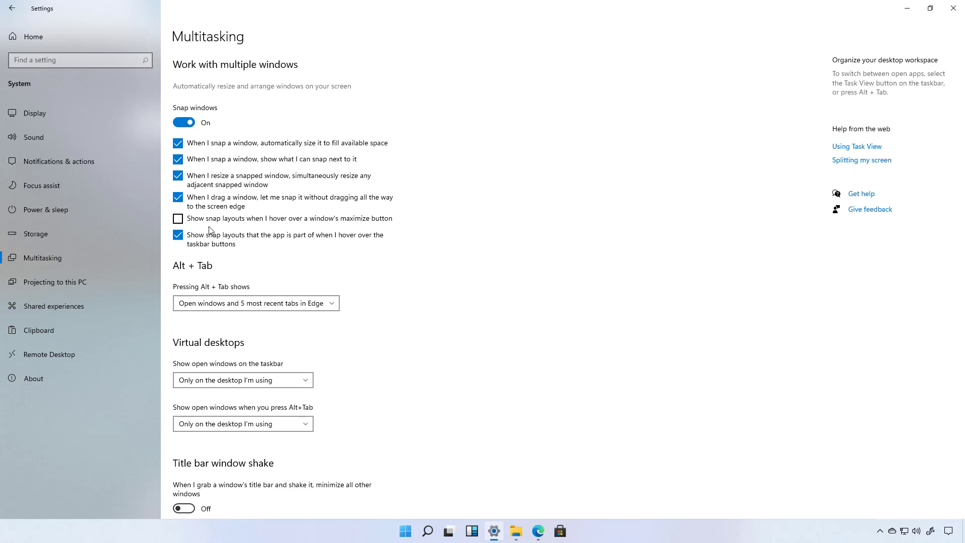
mouse_move(288, 72)
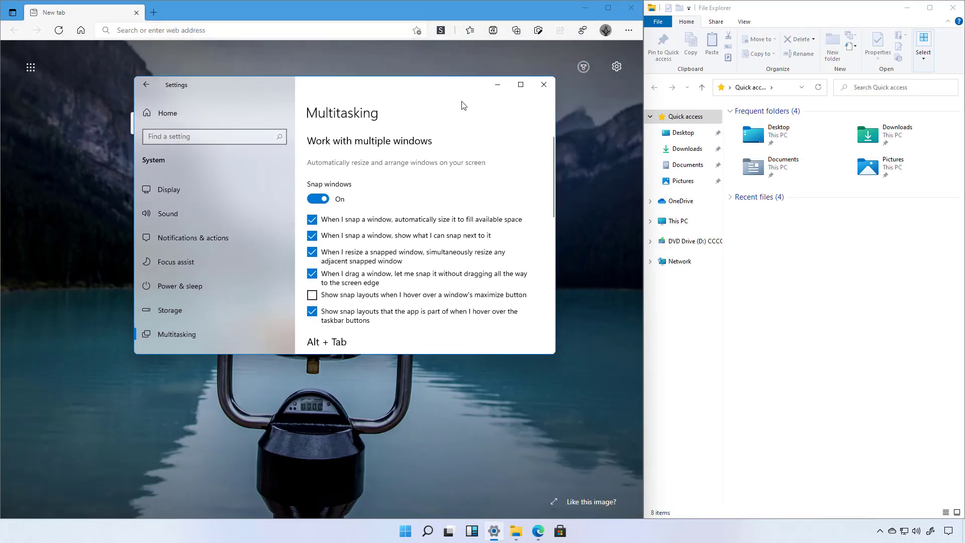
mouse_move(519, 125)
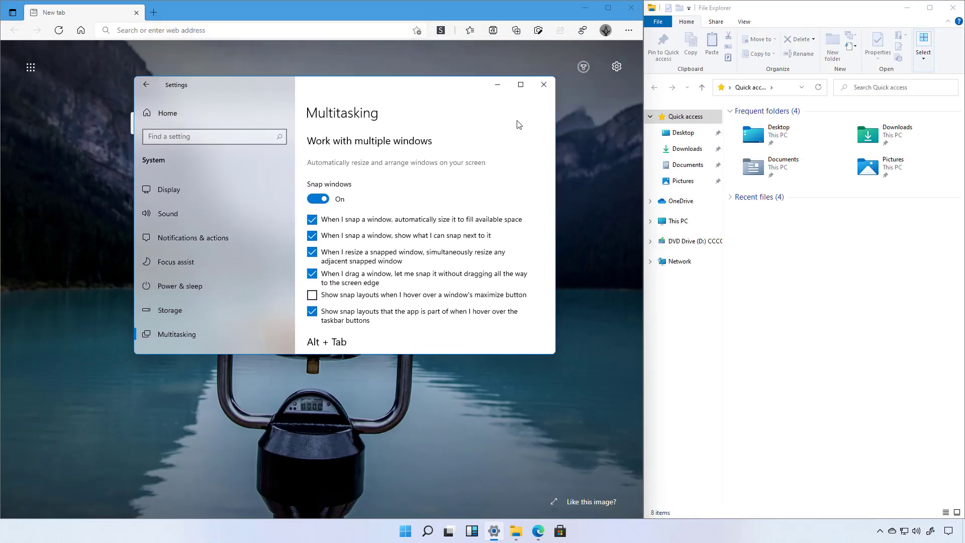
mouse_move(519, 85)
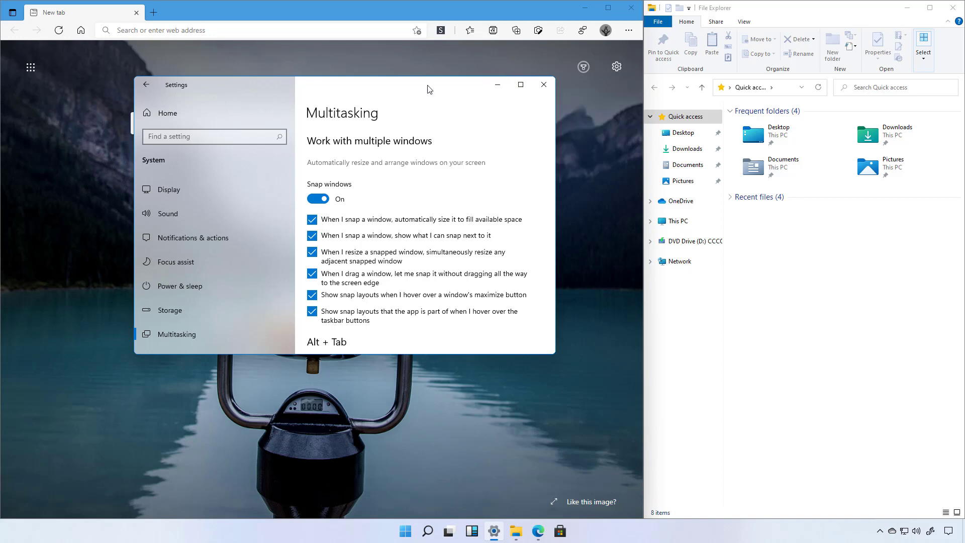
Uncheck the maximize-hover box again and 'Show snap layouts that the app is part of' for taskbar buttons.
click(312, 295)
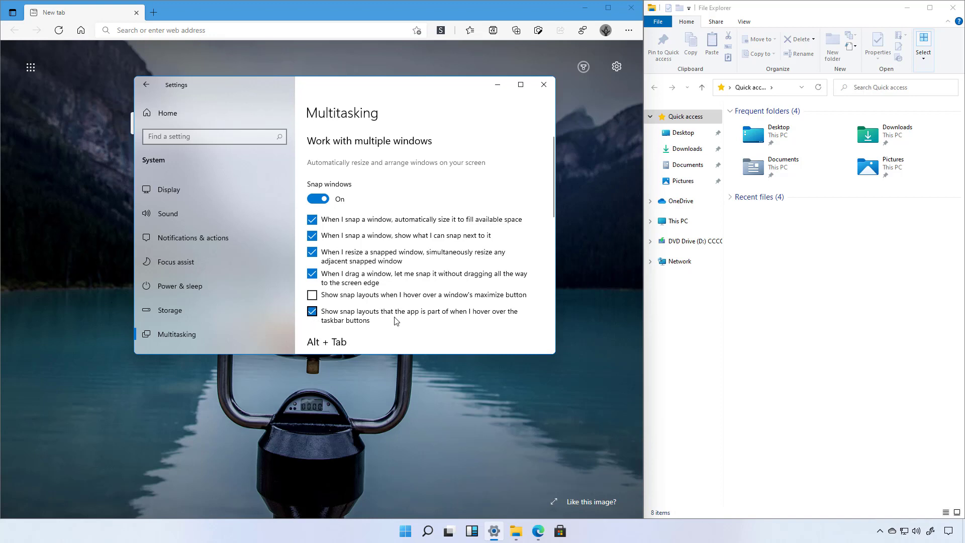
mouse_move(385, 325)
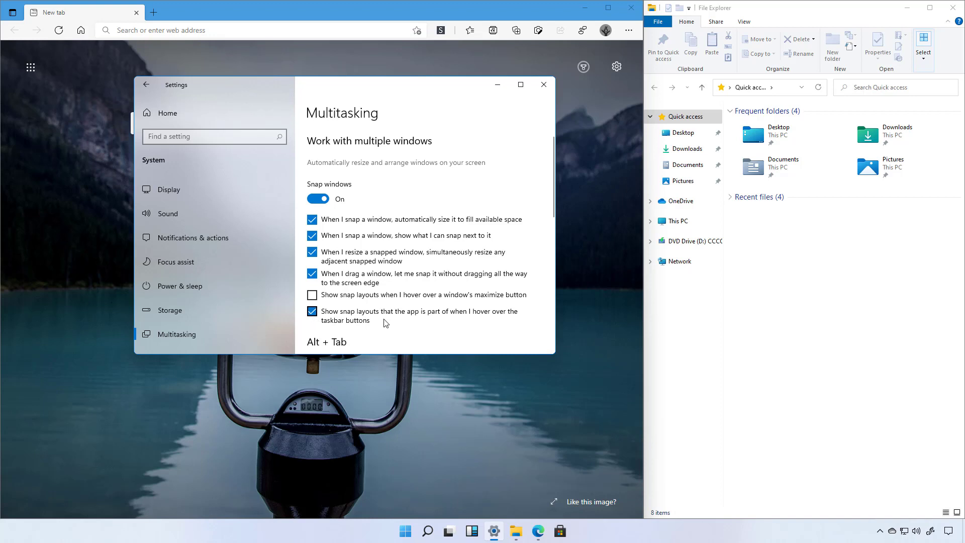
mouse_move(428, 324)
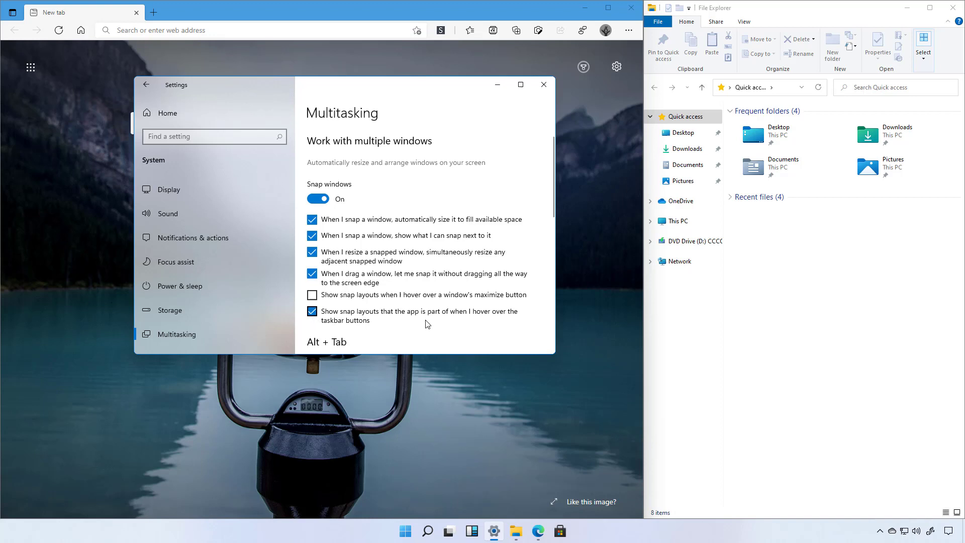
mouse_move(537, 531)
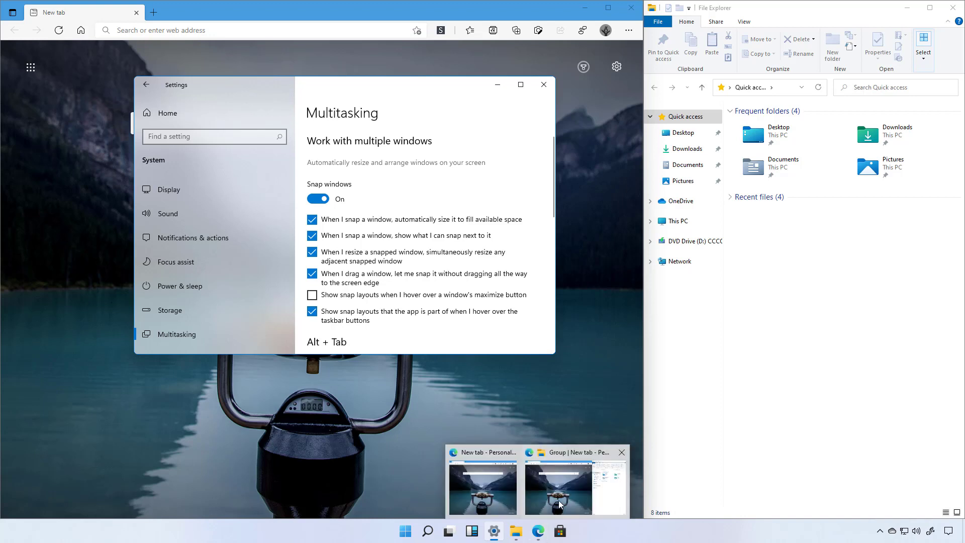
click(312, 310)
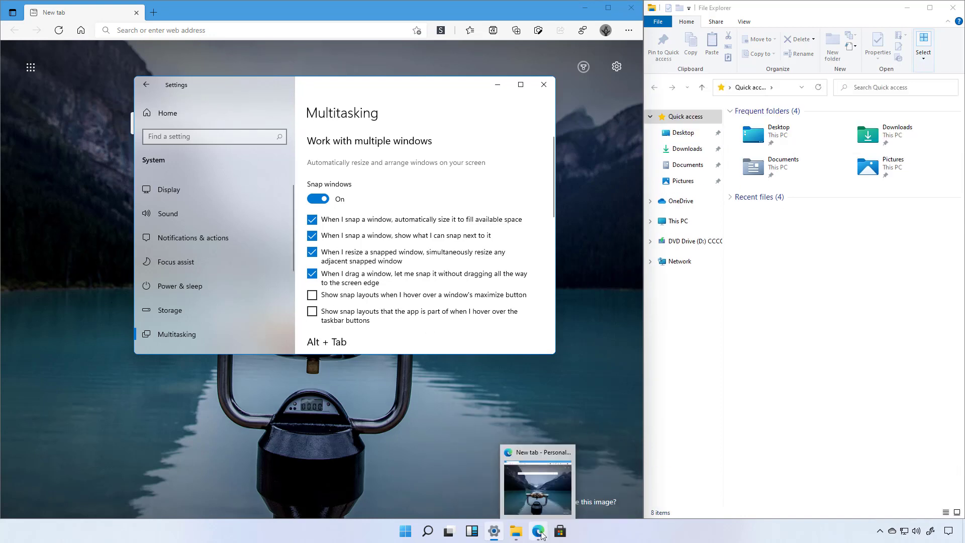